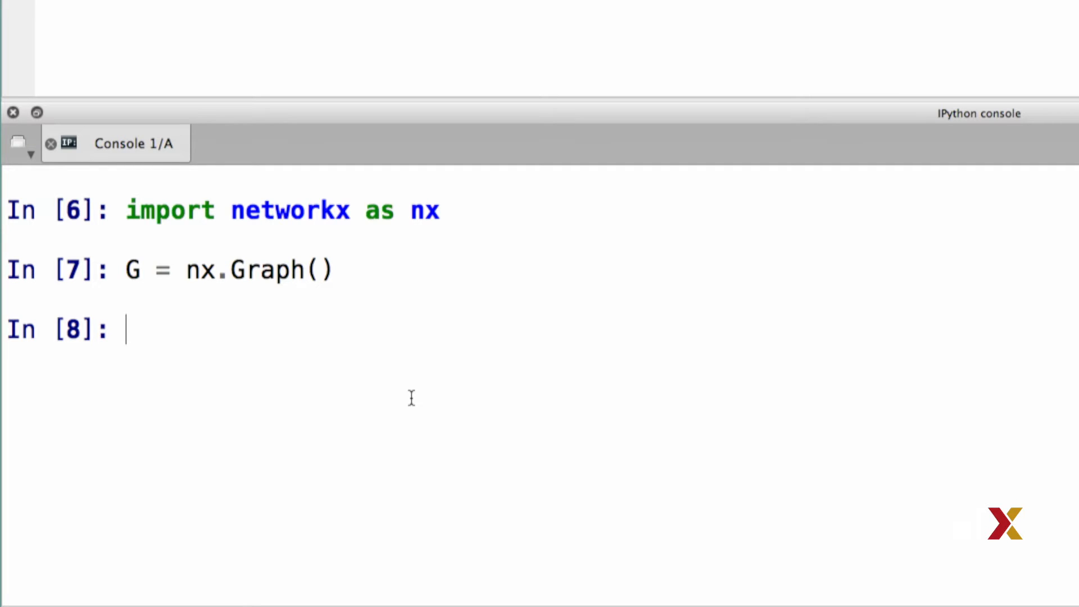
{"action": "type", "text": "G.add_nod"}
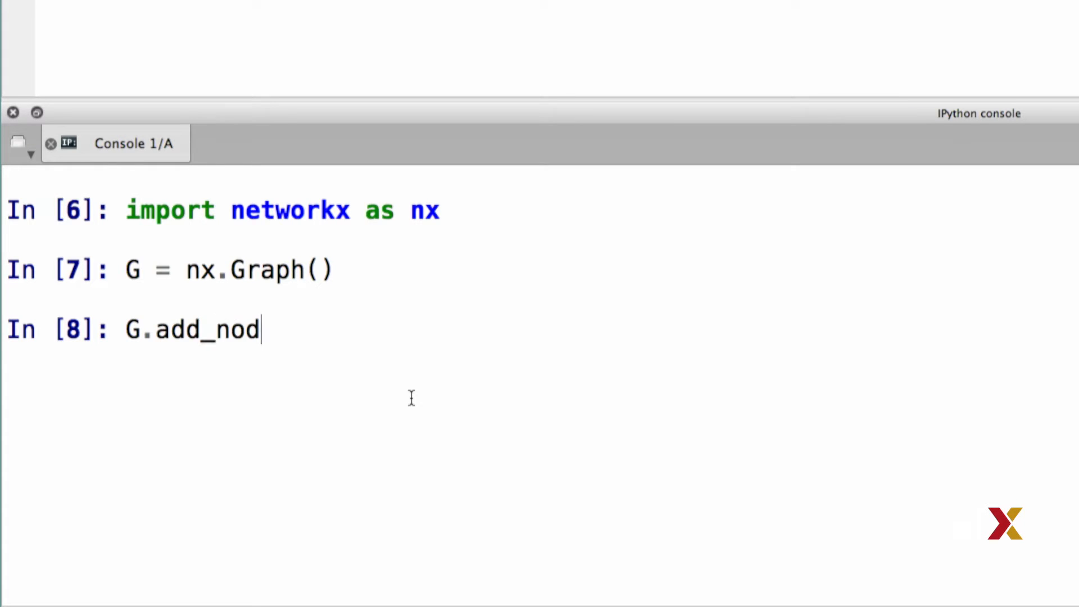
{"action": "type", "text": "e(1"}
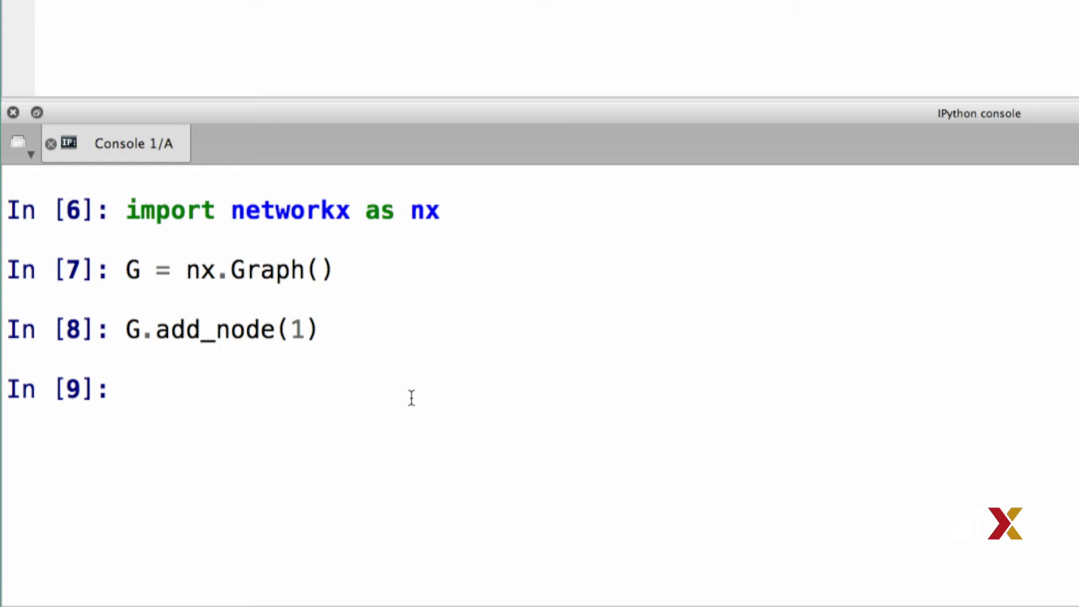
{"action": "type", "text": "G"}
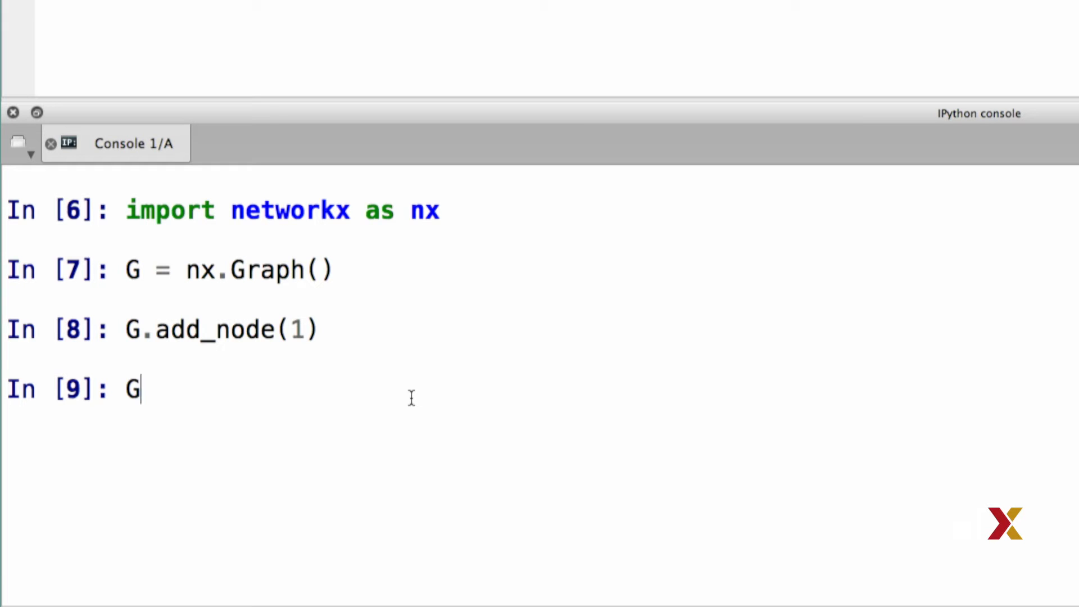
{"action": "type", "text": ".add_"}
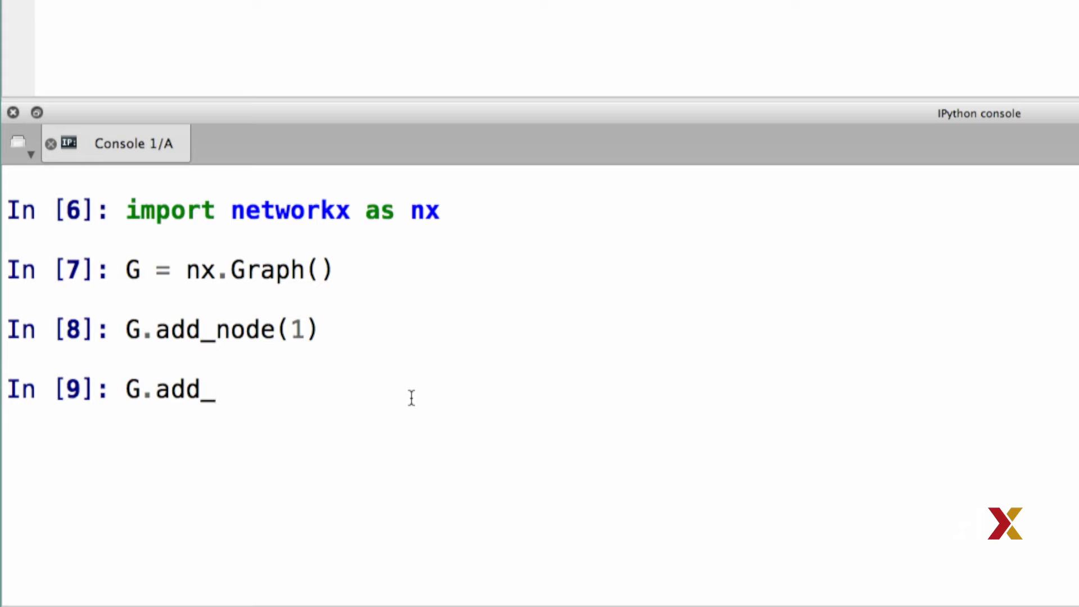
{"action": "type", "text": "nodes_from"}
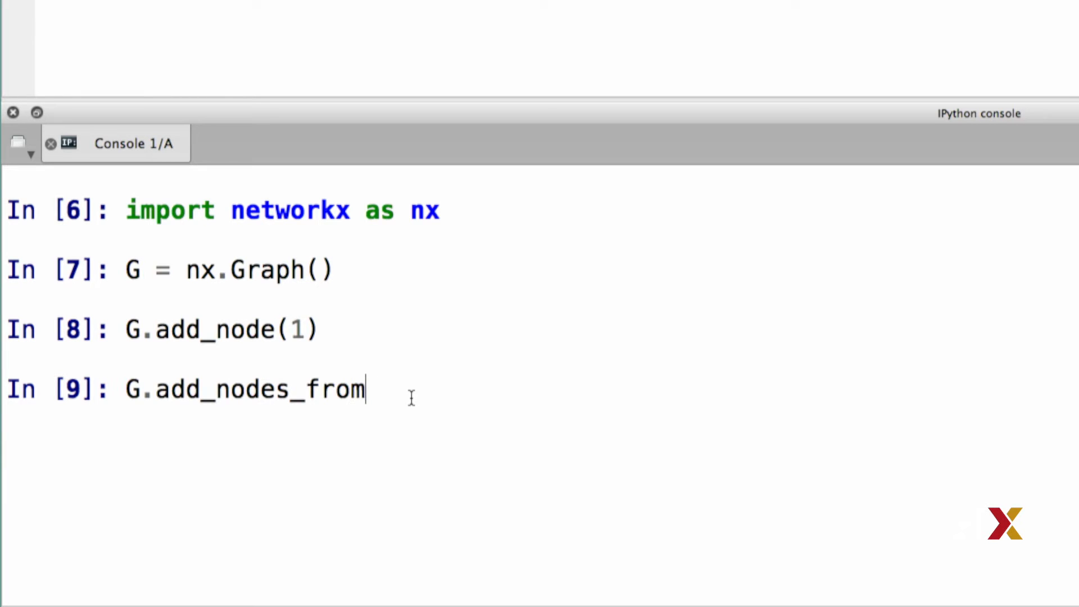
{"action": "type", "text": "()"}
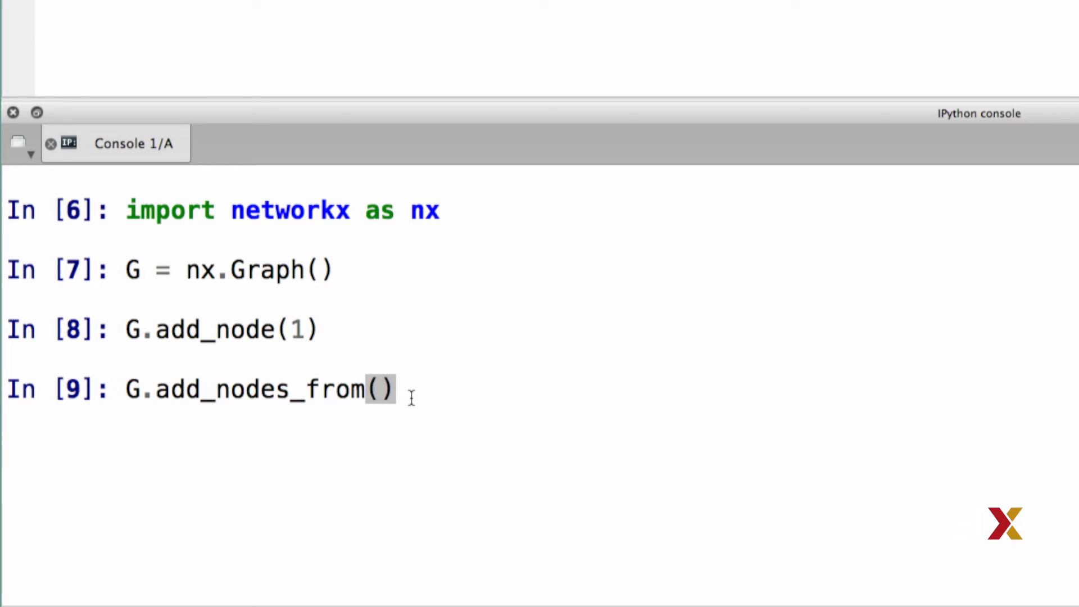
{"action": "type", "text": "[]"}
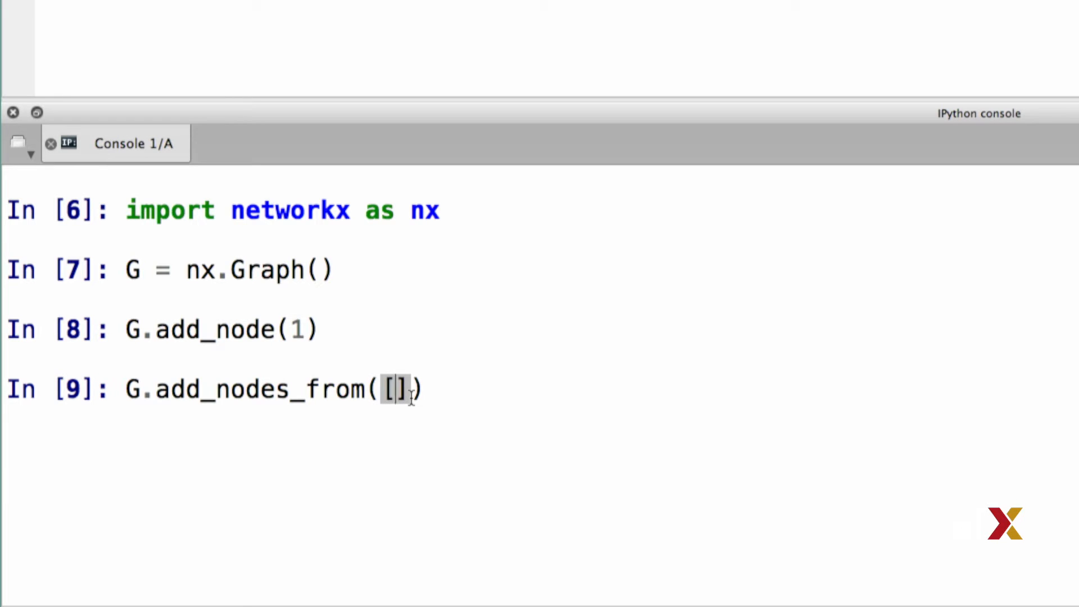
{"action": "type", "text": "2,3"}
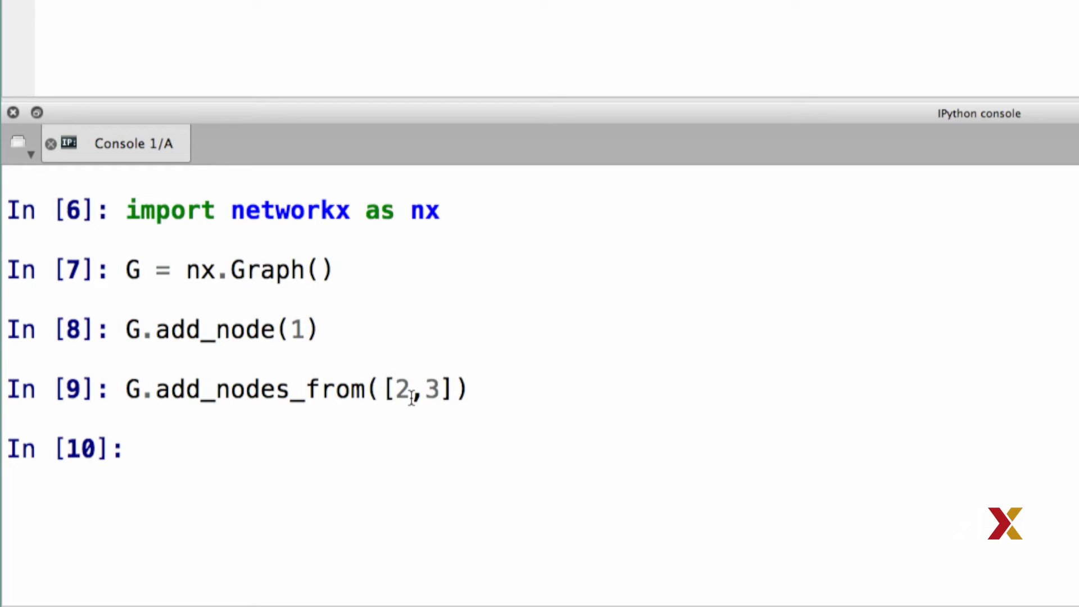
{"action": "type", "text": "G.add_nodes_from([2,3])"}
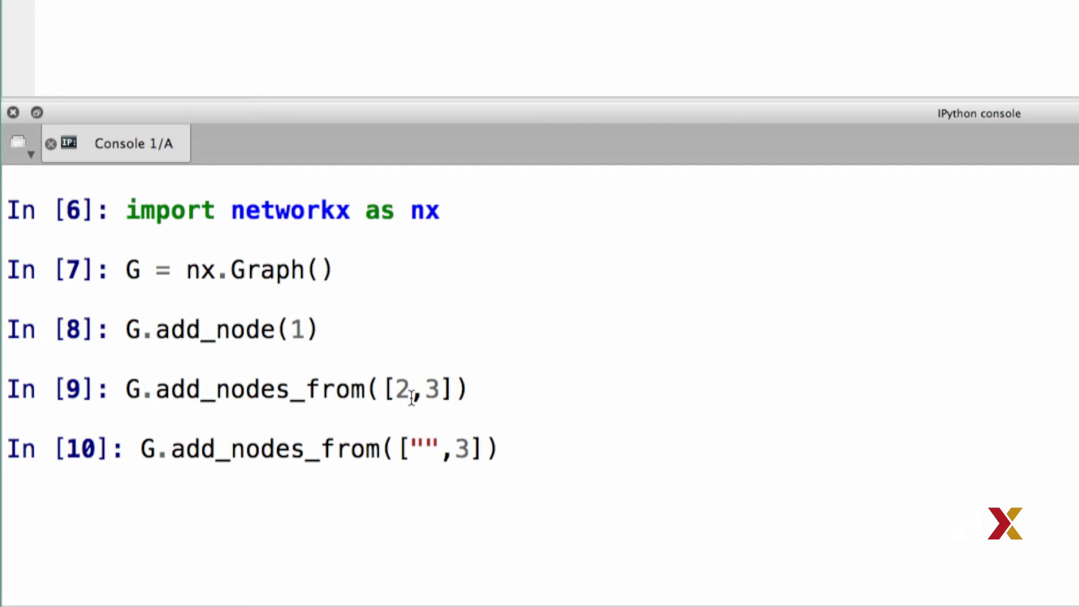
{"action": "type", "text": "u"}
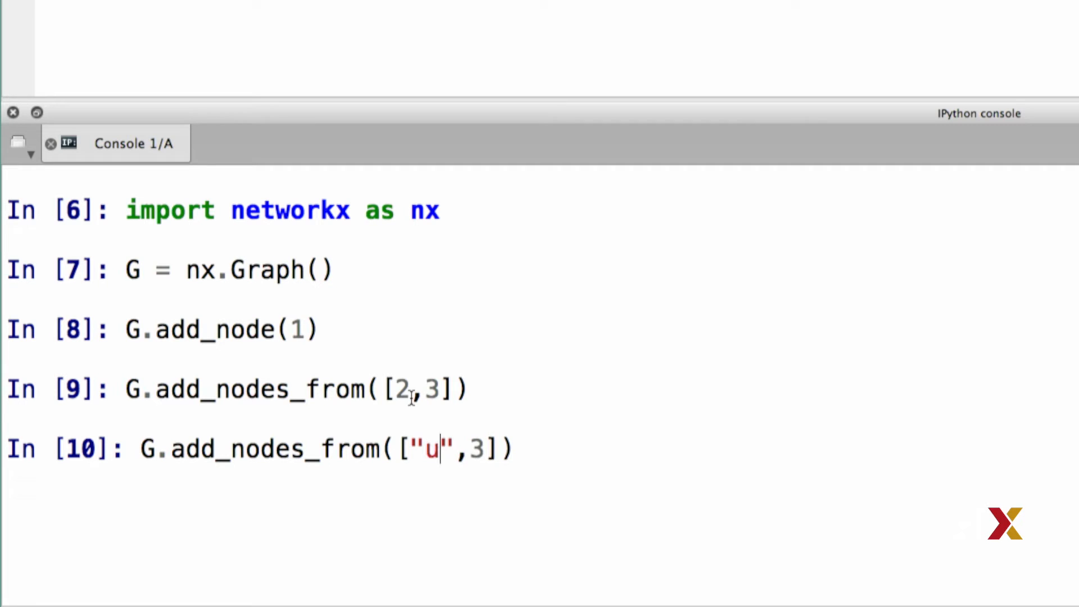